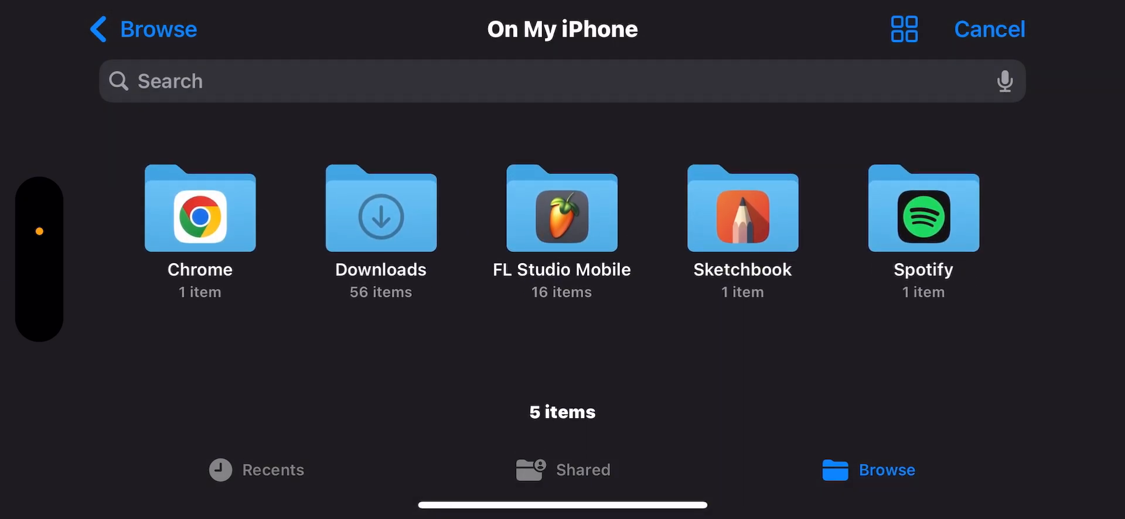
Cancel out of the On My iPhone file browser back to the song playlist
click(562, 210)
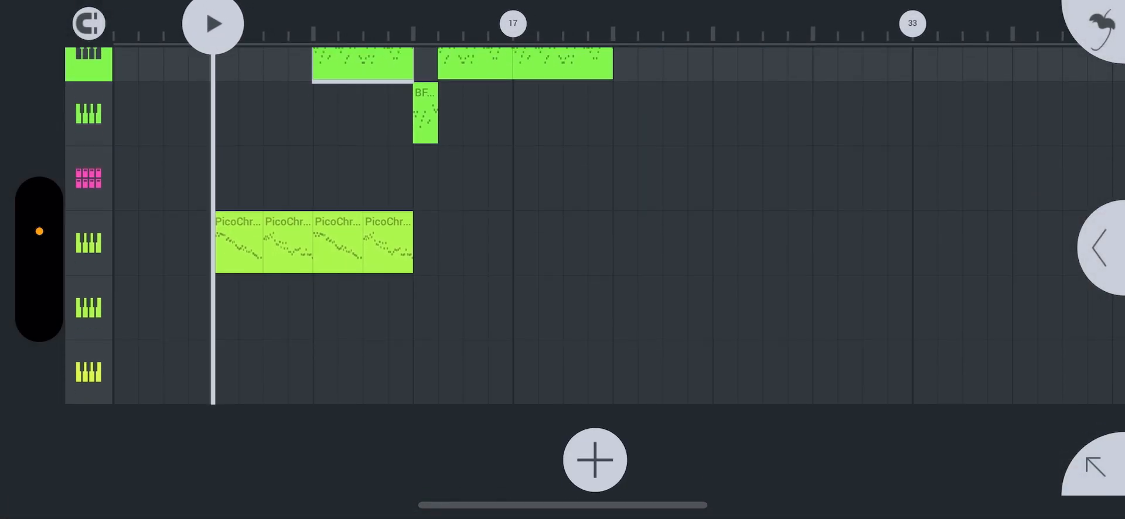
Add a Slicer synth channel and load the Miss me BF sample from My Samples > PicoScale
click(594, 460)
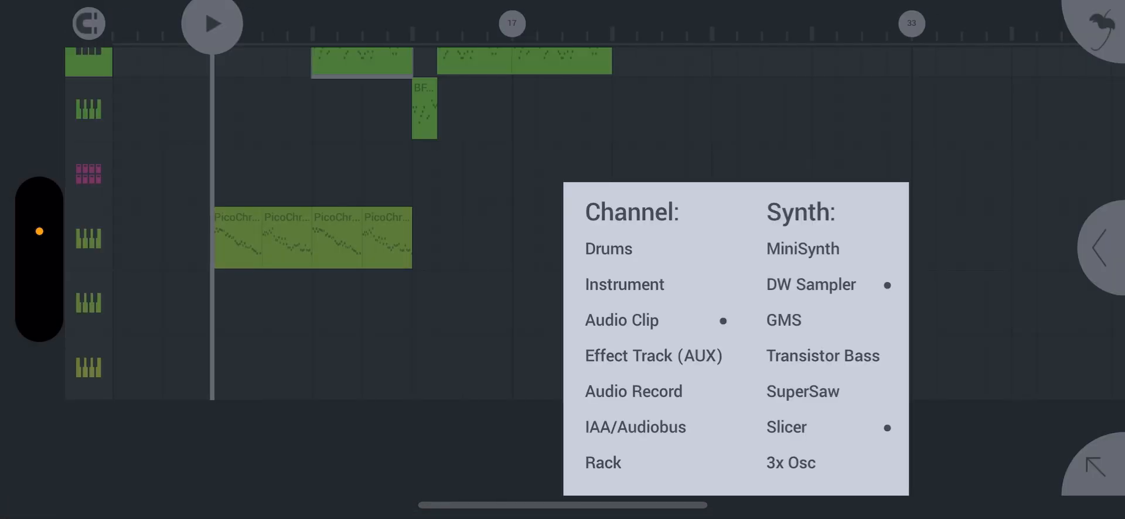
click(786, 426)
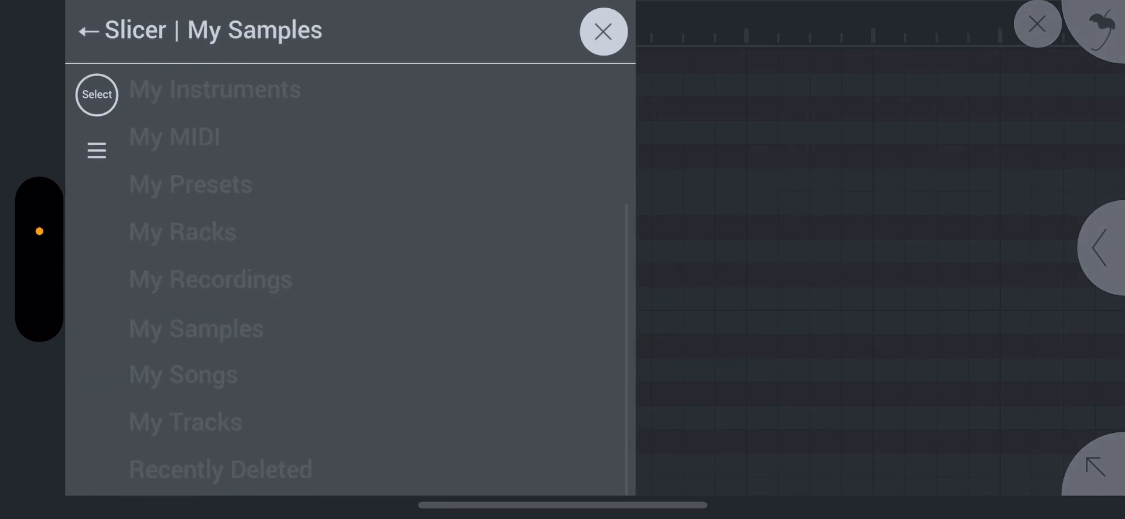
click(196, 328)
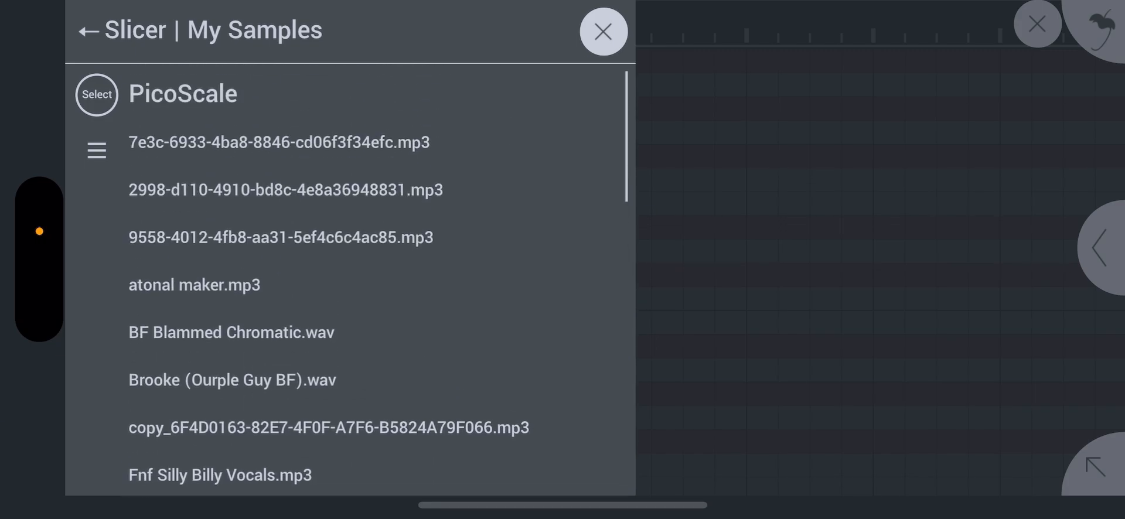
scroll(down, 3)
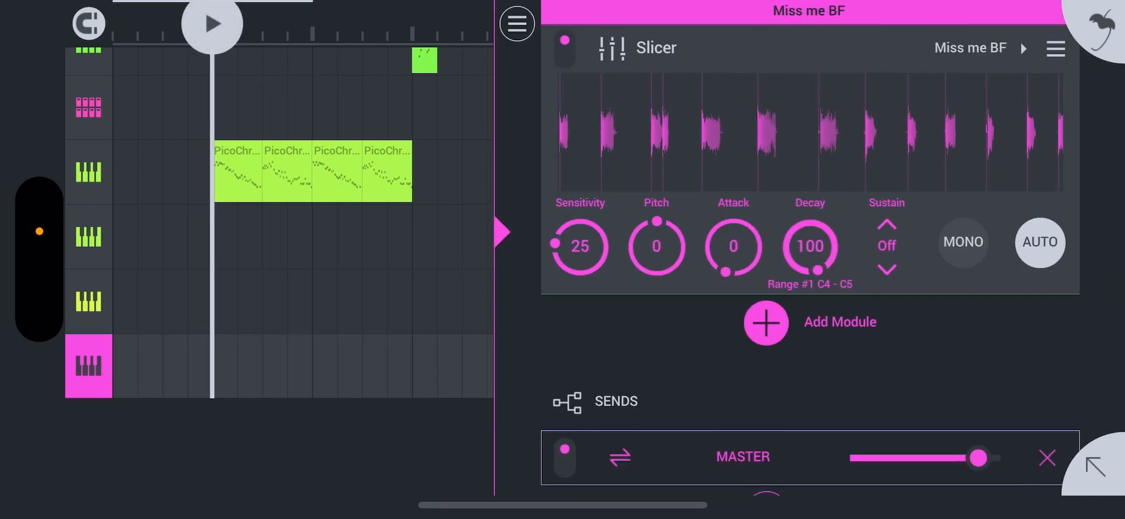
Set the Slicer's Sustain mode to Hold
click(886, 245)
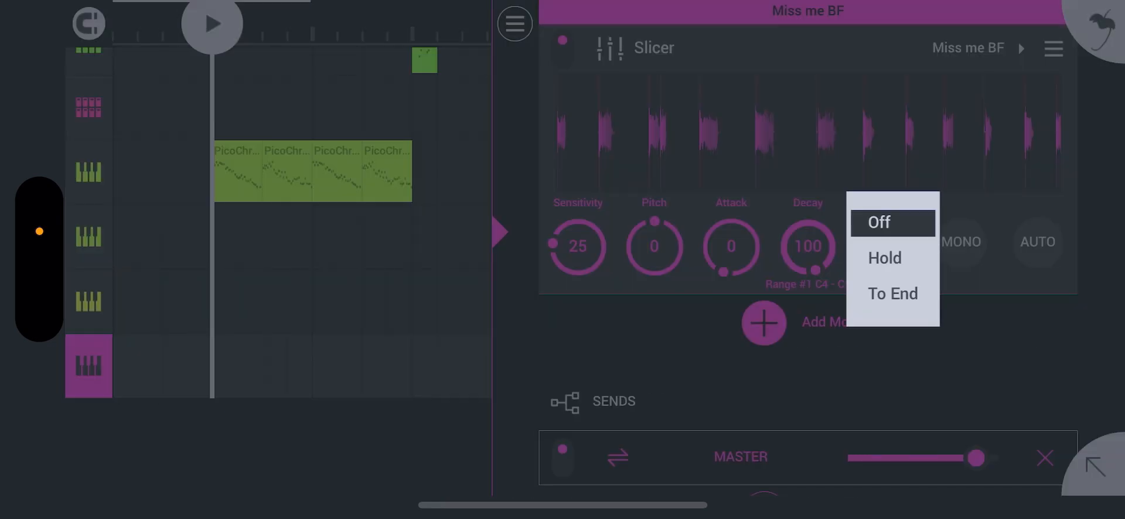
click(884, 258)
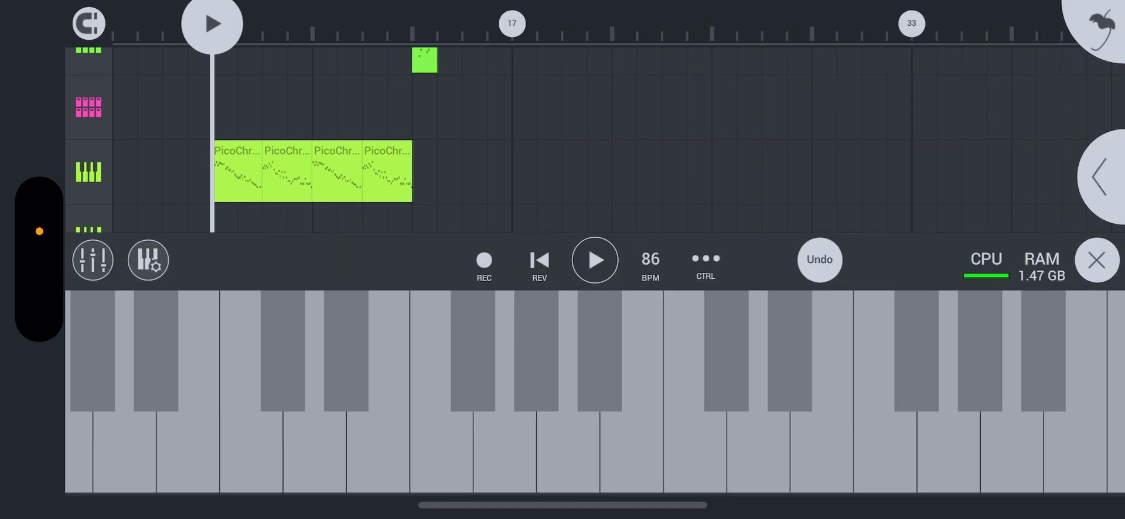
Play slices of the Miss me BF vocal on the Slicer keyboard, then hide the keyboard
click(671, 395)
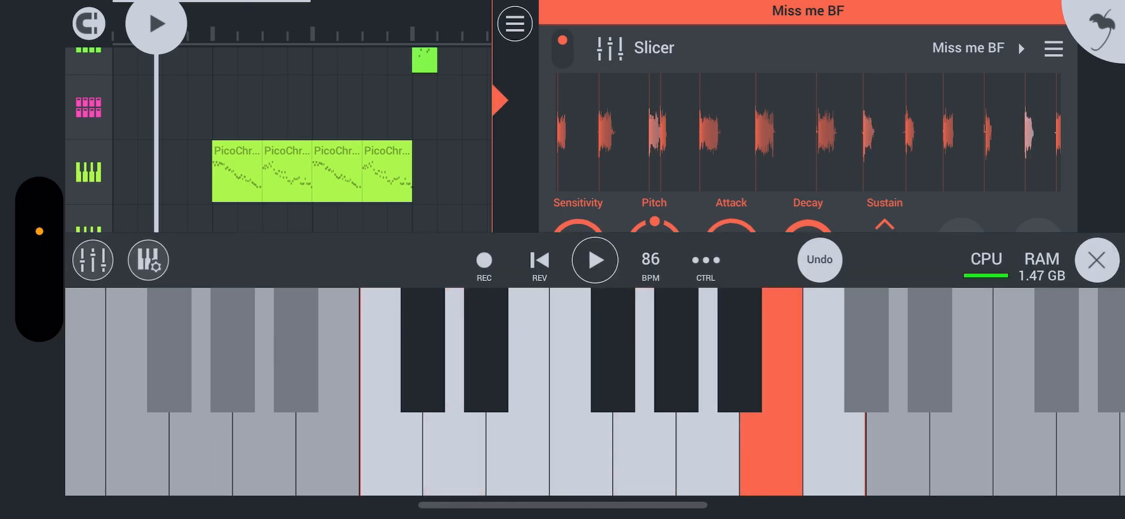
click(487, 344)
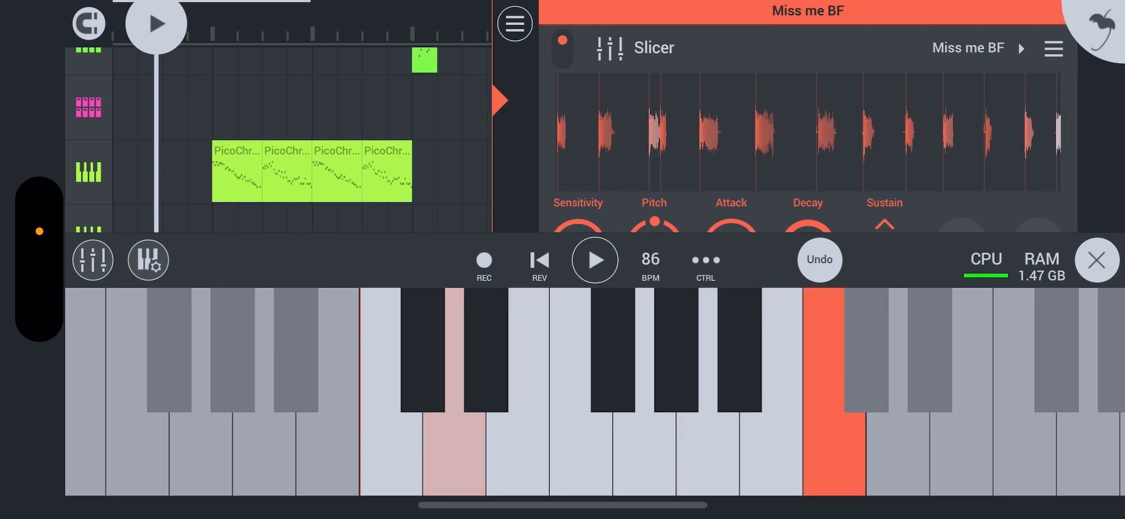
click(1097, 260)
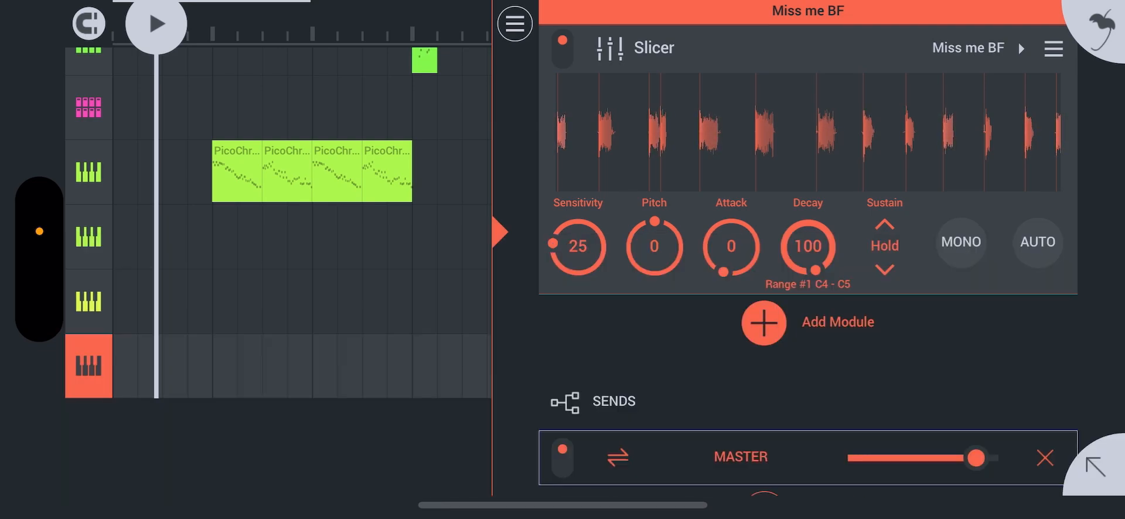